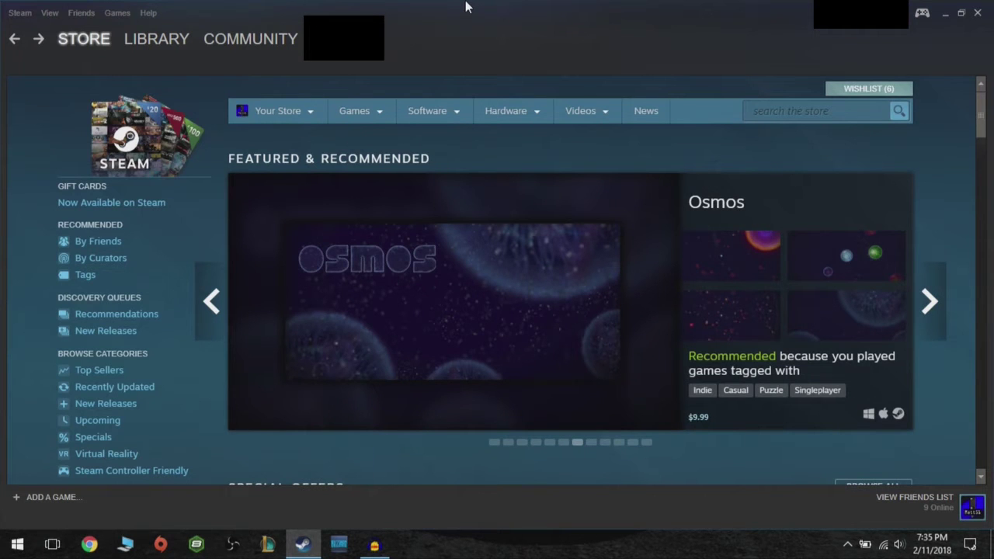
pyautogui.moveTo(462, 10)
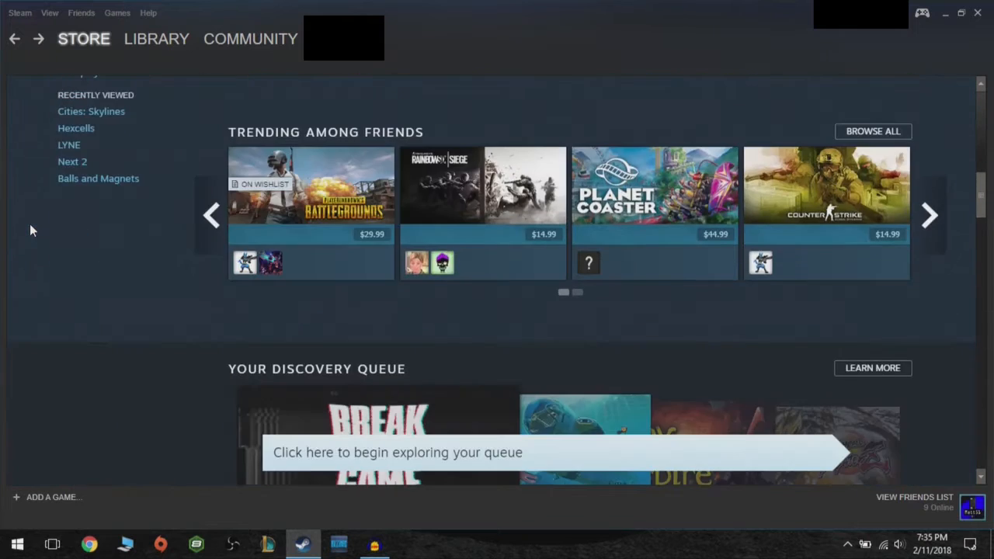
# Scroll the store front past recommendations and trending down to the Under $10 offers
pyautogui.scroll(-3)
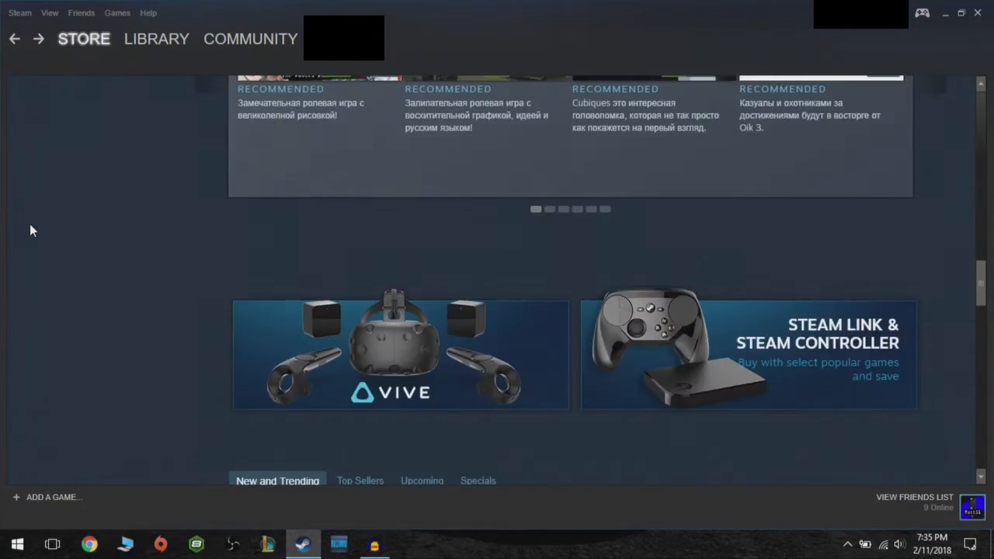
pyautogui.scroll(-3)
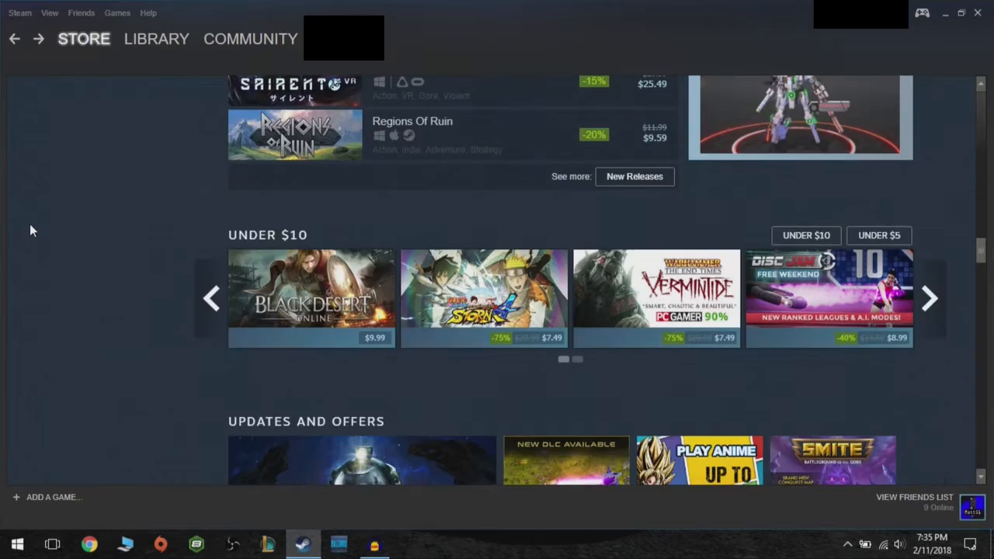
pyautogui.scroll(-3)
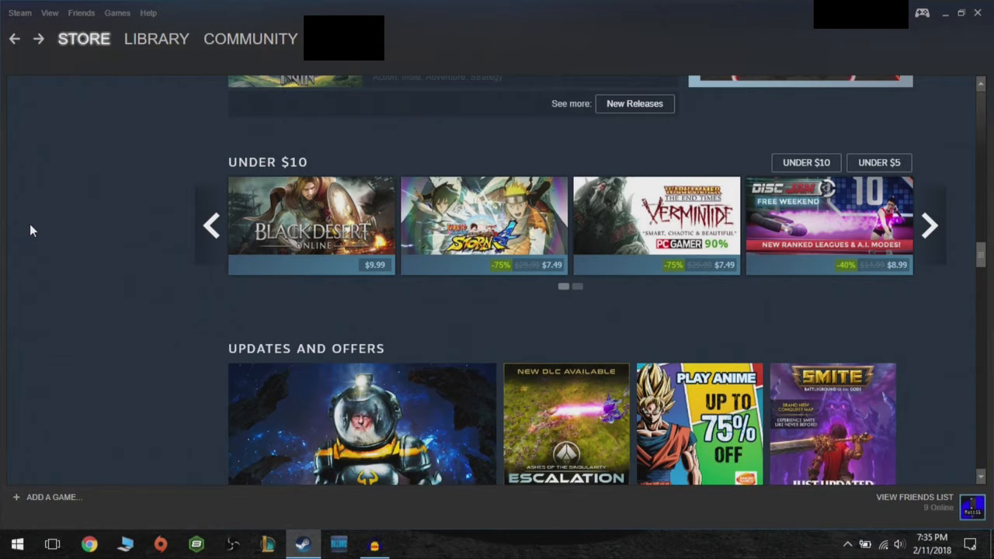
pyautogui.scroll(-3)
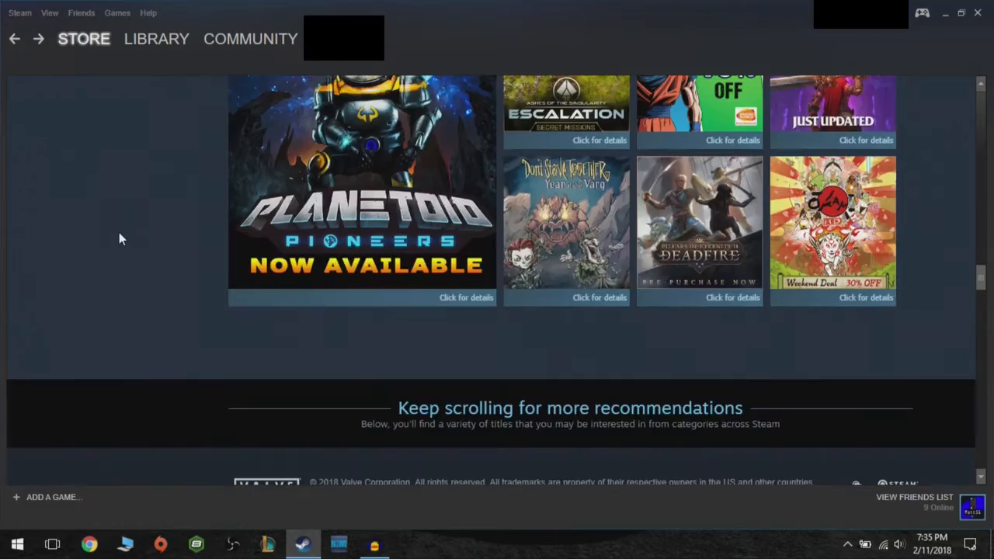
pyautogui.scroll(-3)
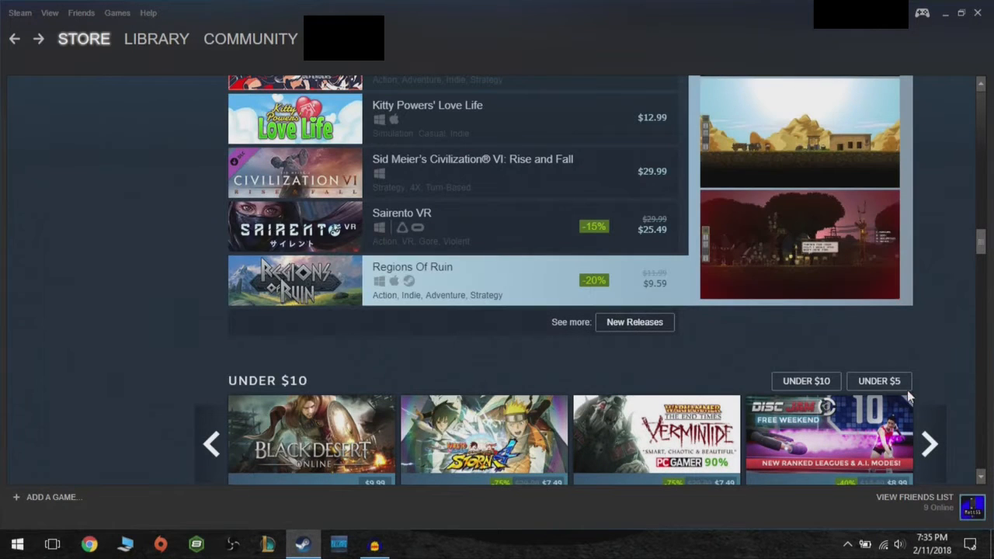
# Open Games Under $5 and sort the listing by Release date, newest first
pyautogui.click(879, 382)
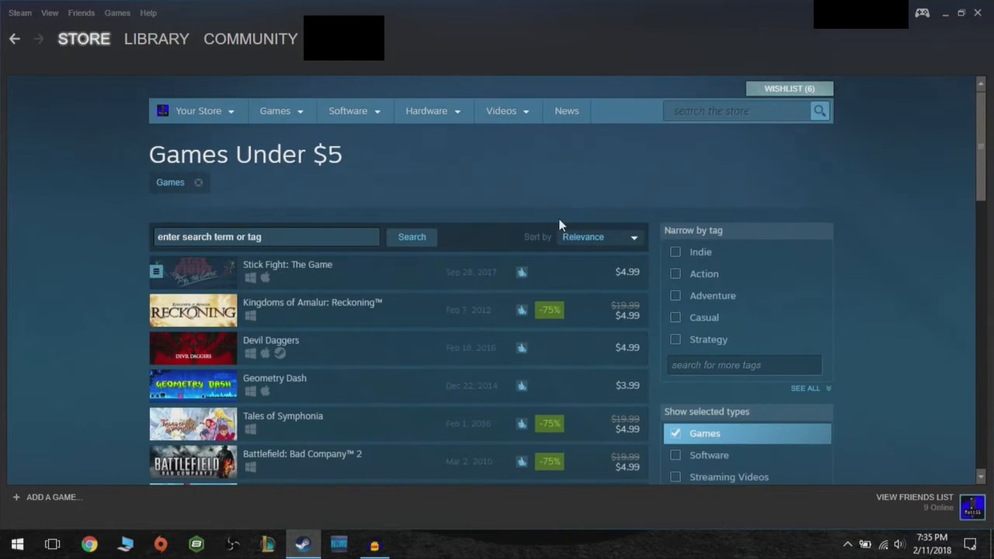
pyautogui.click(598, 237)
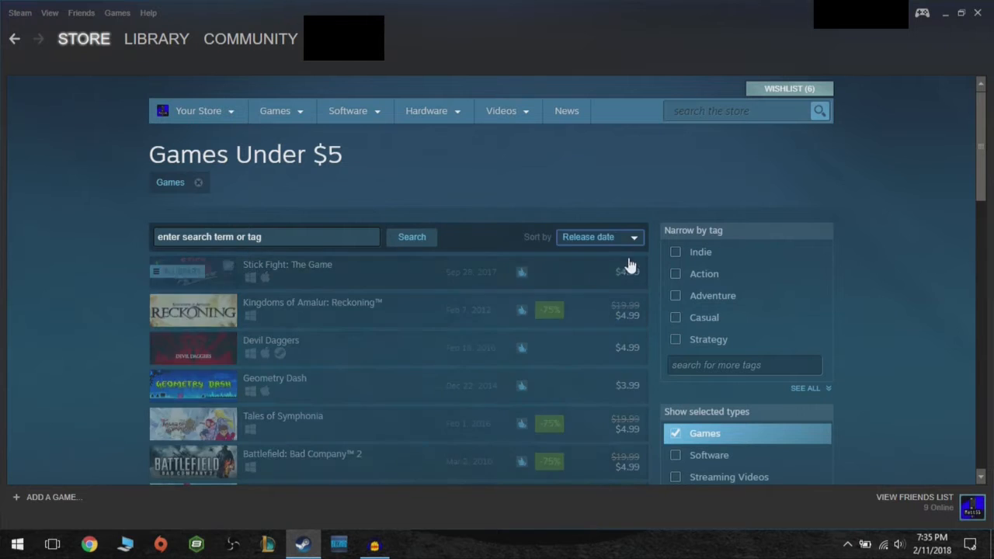
pyautogui.scroll(-3)
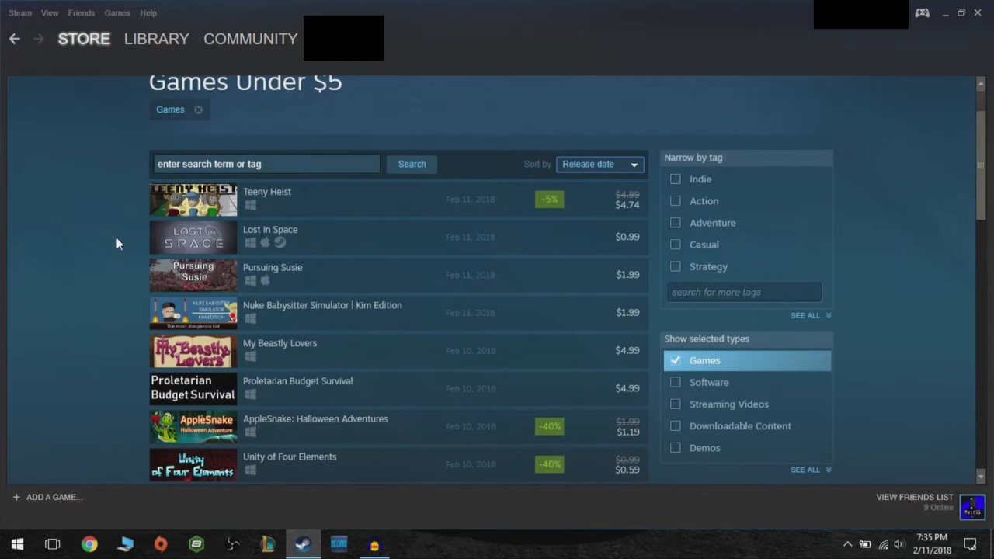
pyautogui.moveTo(201, 237)
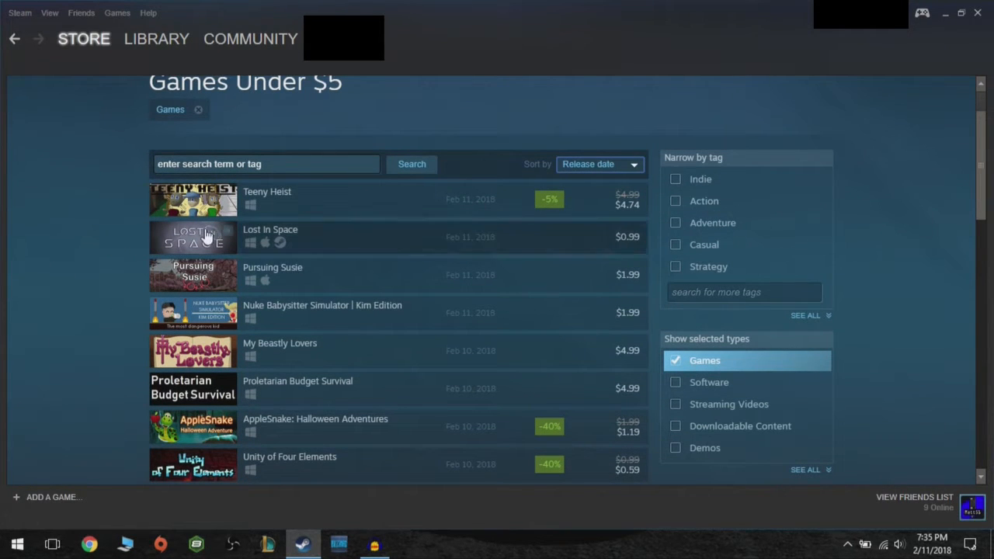
# Open Lost In Space, watch its trailer, and view the $0.99 purchase and bundle options
pyautogui.click(270, 237)
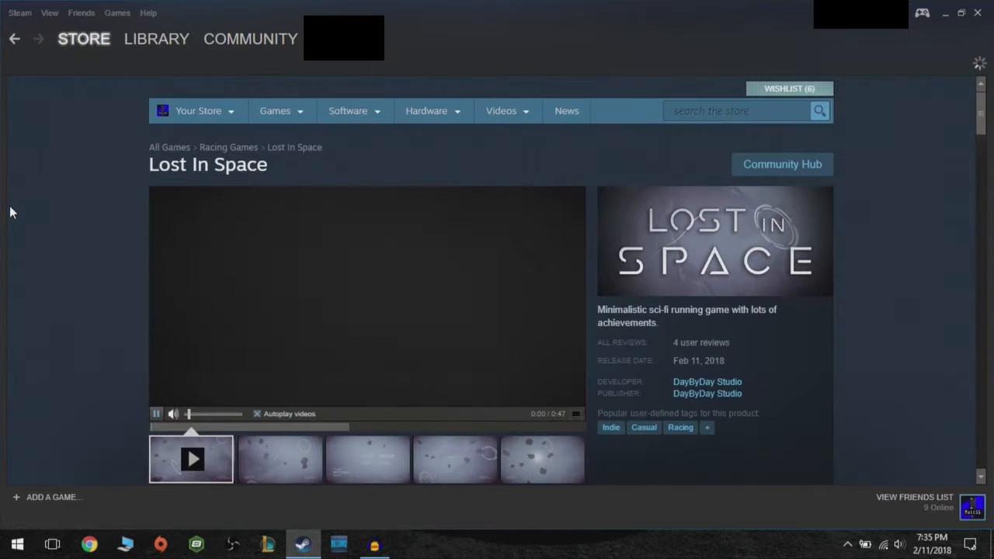
pyautogui.scroll(-3)
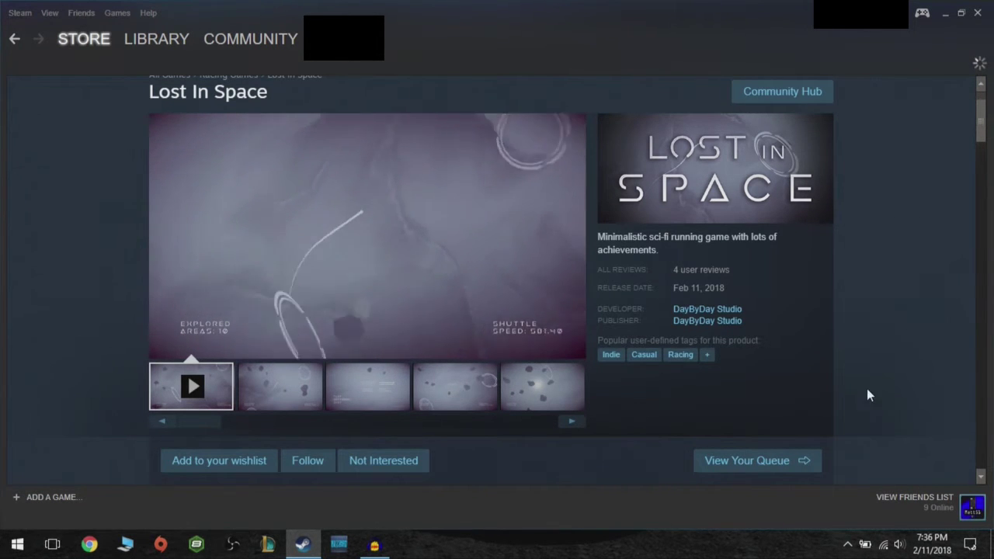
pyautogui.scroll(-3)
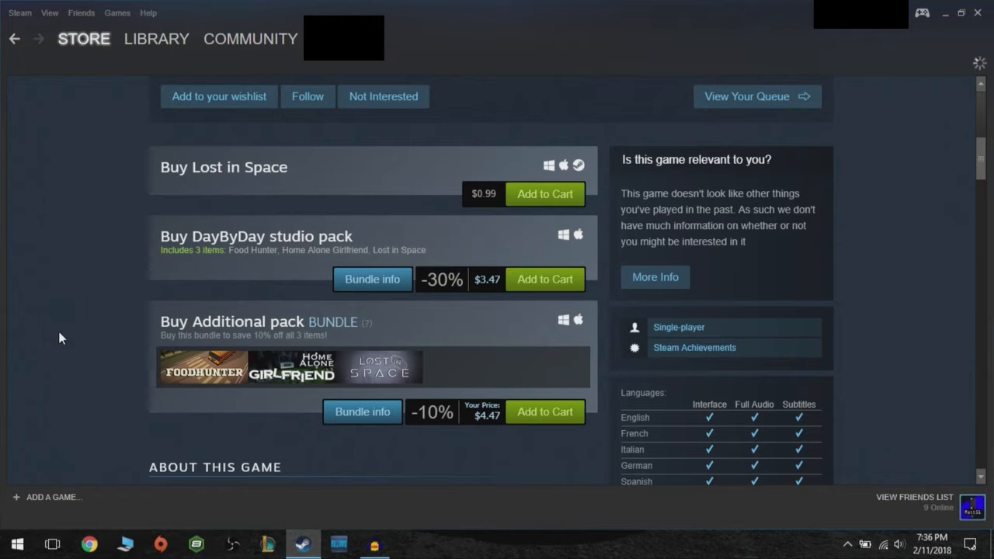
# Scroll to Lost In Space's About This Game, 4999 achievements and supported languages
pyautogui.scroll(-3)
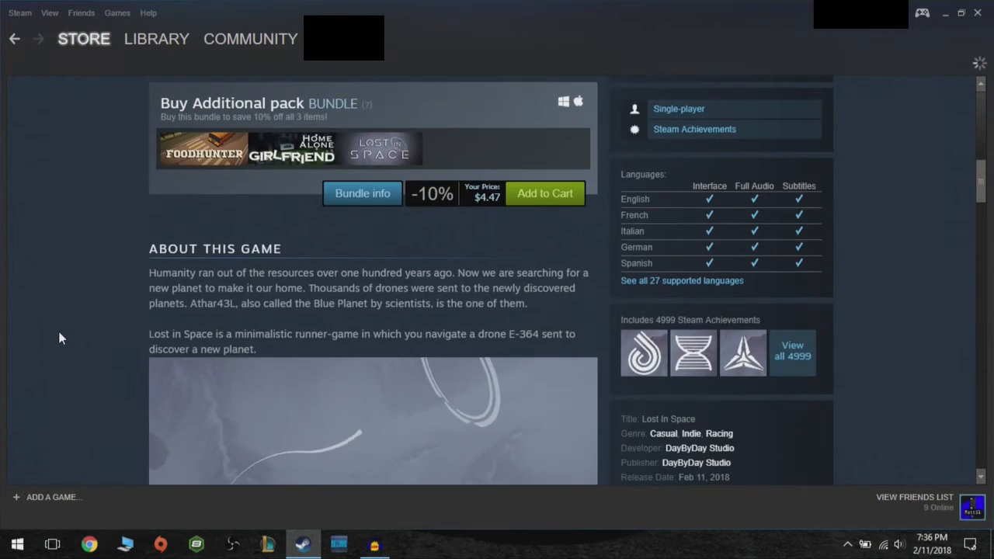
pyautogui.scroll(-3)
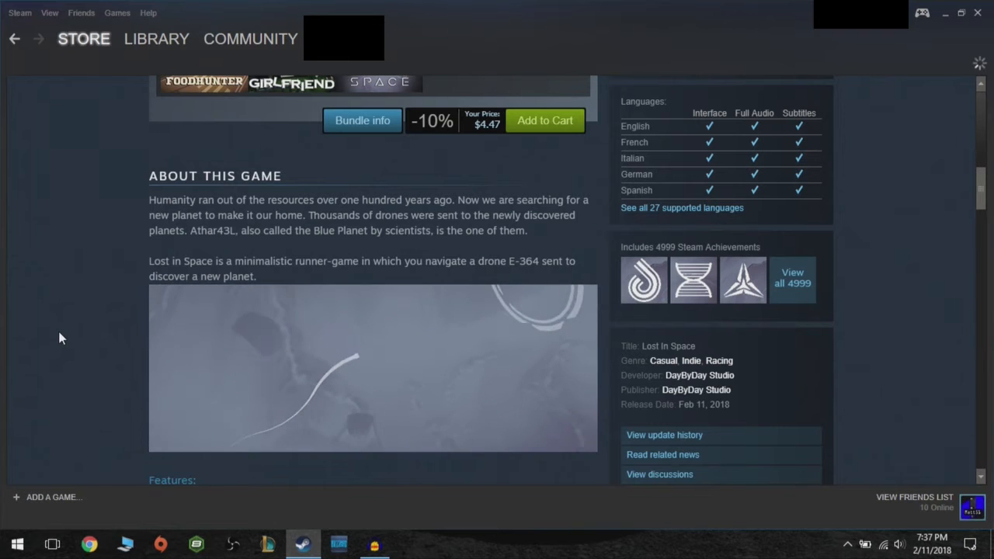
# Review the features and Windows minimum requirements, then scroll back up to the purchase options
pyautogui.scroll(-3)
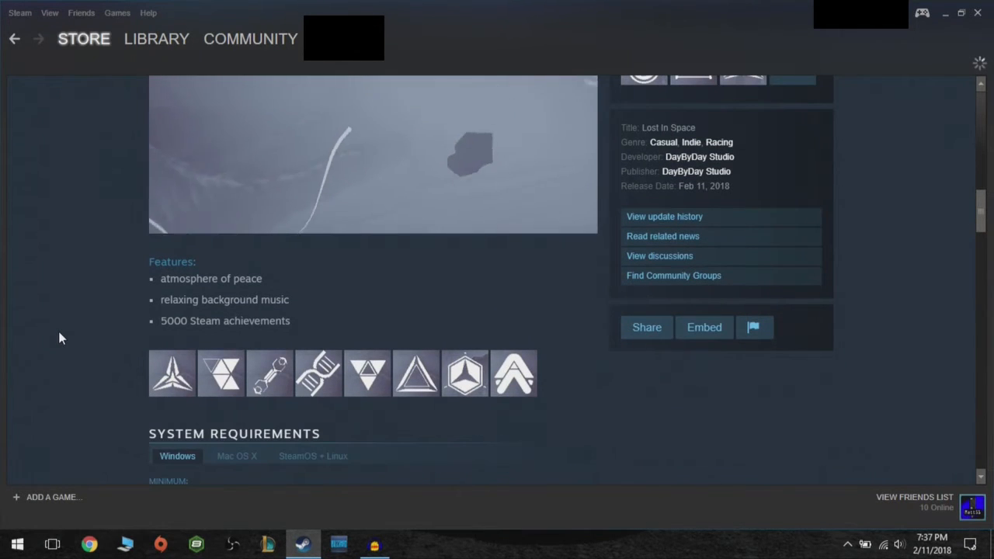
pyautogui.scroll(-3)
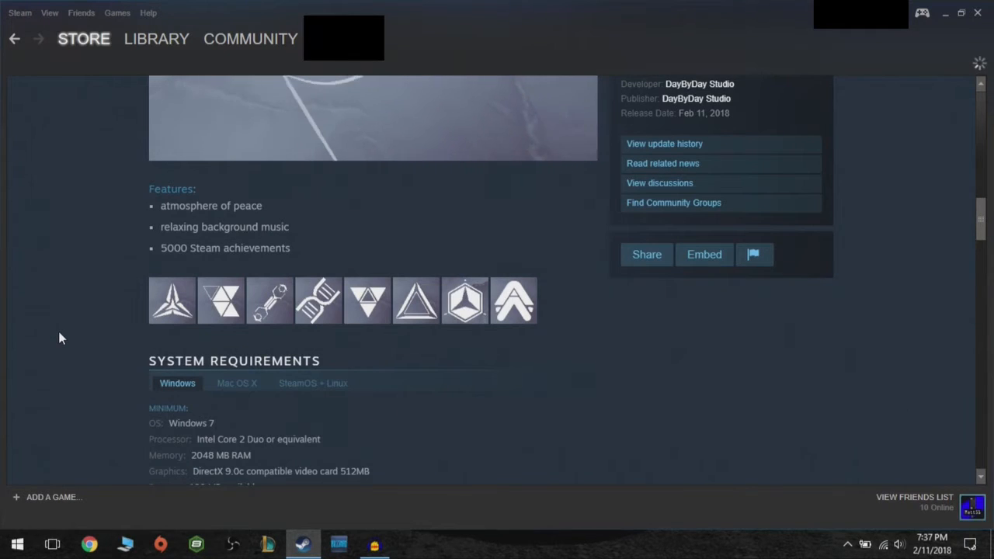
pyautogui.scroll(3)
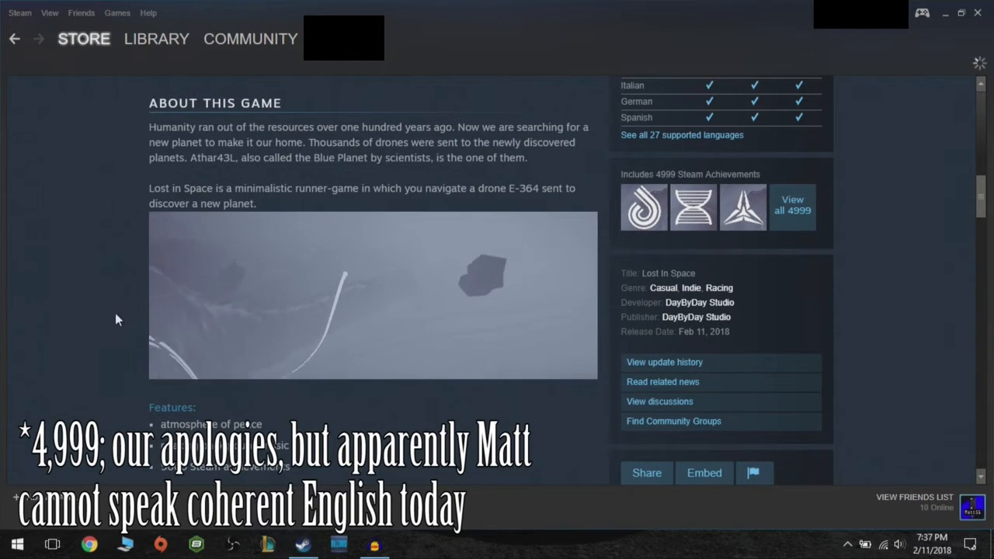
pyautogui.scroll(3)
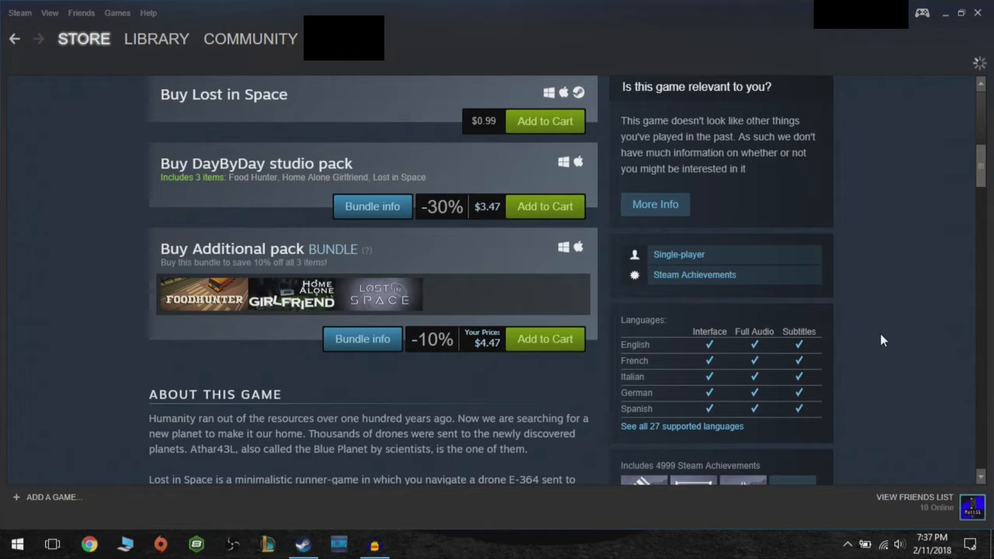
pyautogui.moveTo(918, 350)
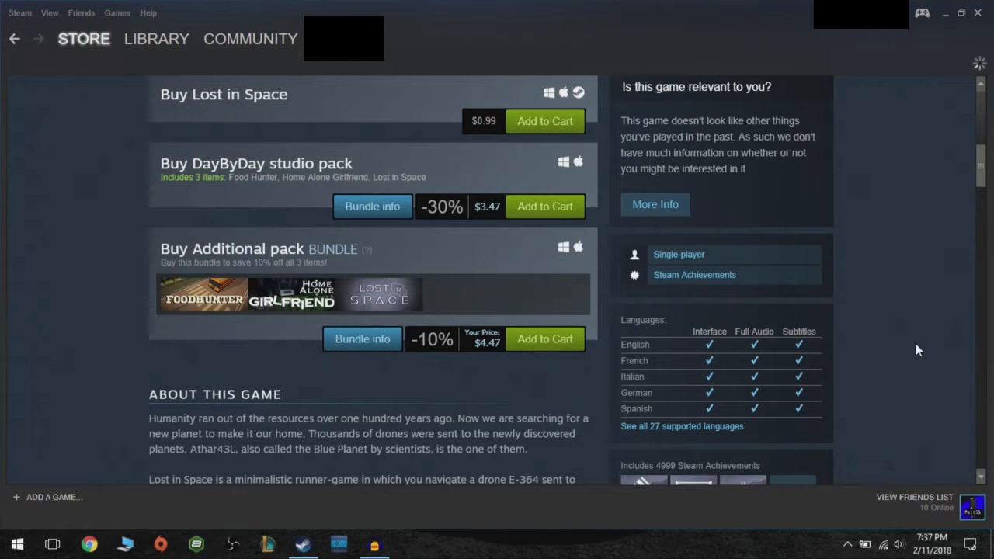
pyautogui.moveTo(906, 354)
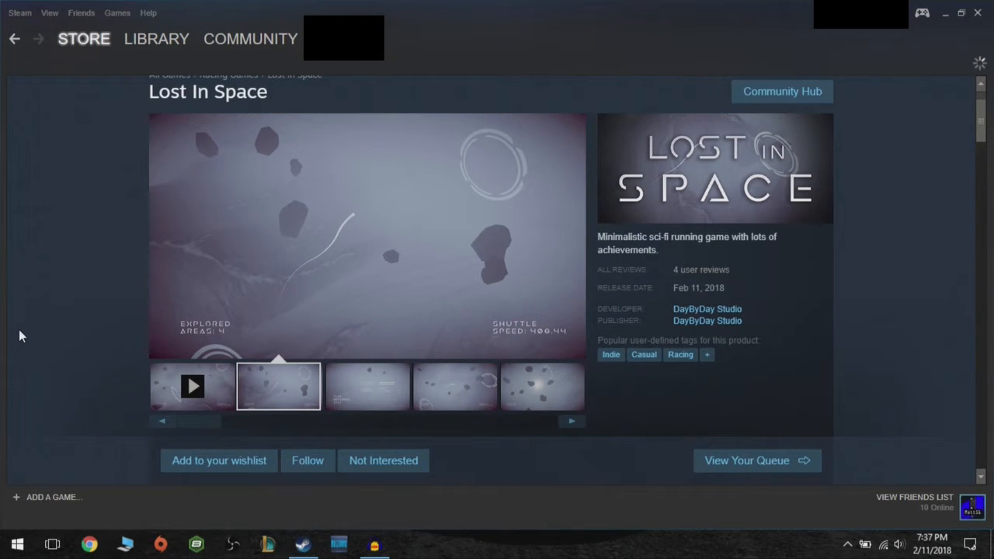
# Launch Lost In Space from Steam and press PLAY to begin a run
pyautogui.click(365, 386)
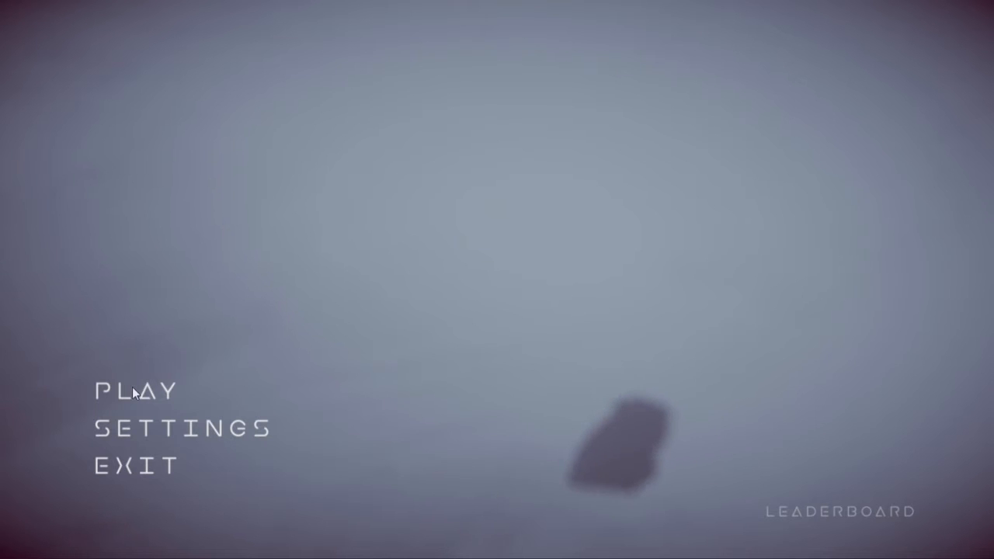
pyautogui.click(140, 390)
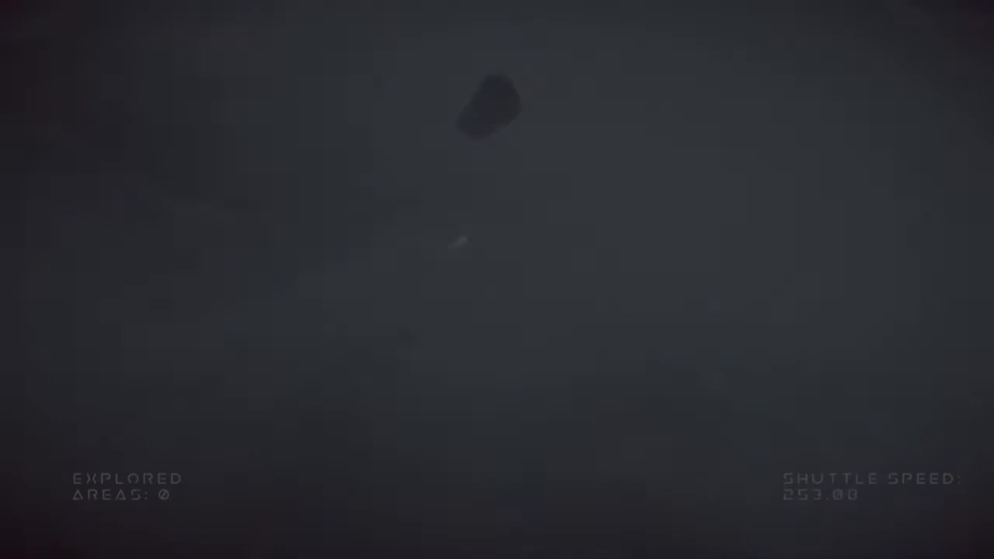